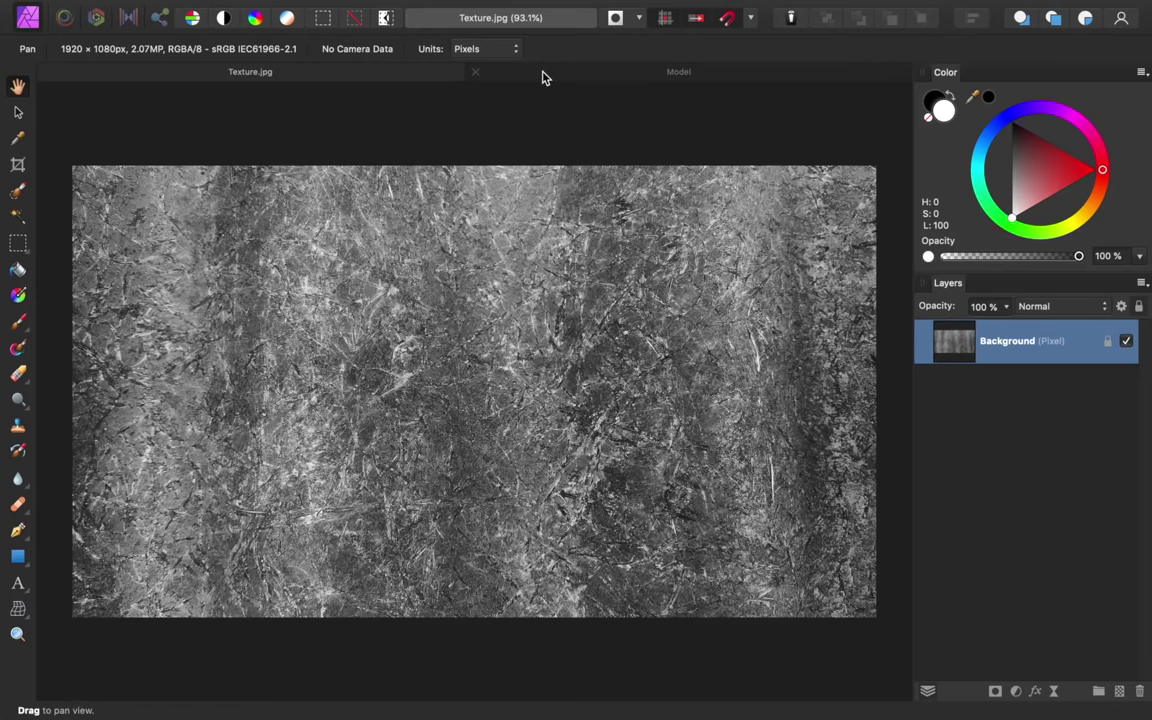
Switch to the Model photo document to begin selecting the seated man
click(678, 72)
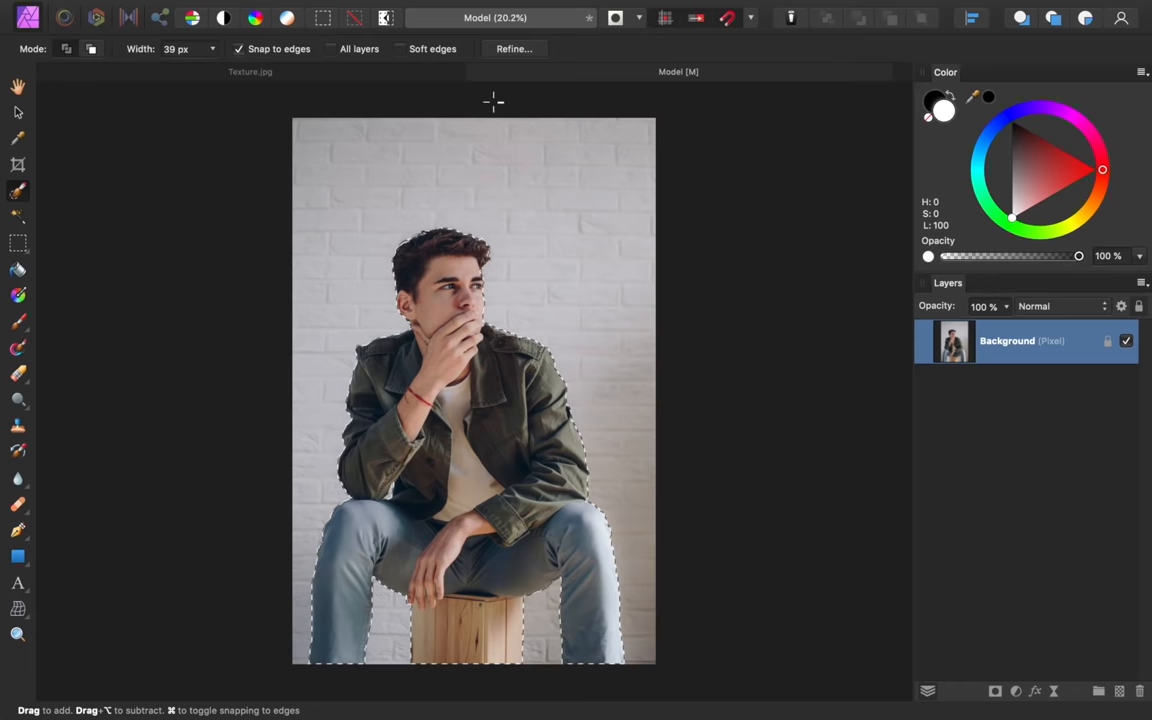
Refine the man's selection with the matte brush along the hair edges
click(512, 48)
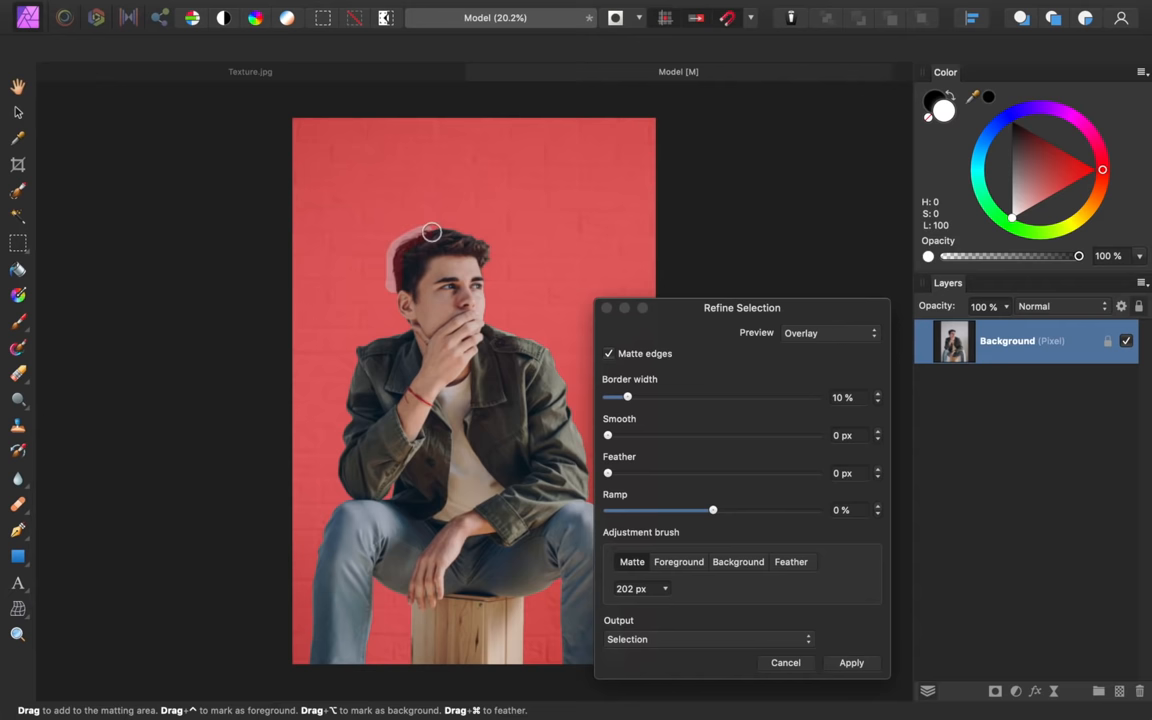
drag(430, 232, 484, 264)
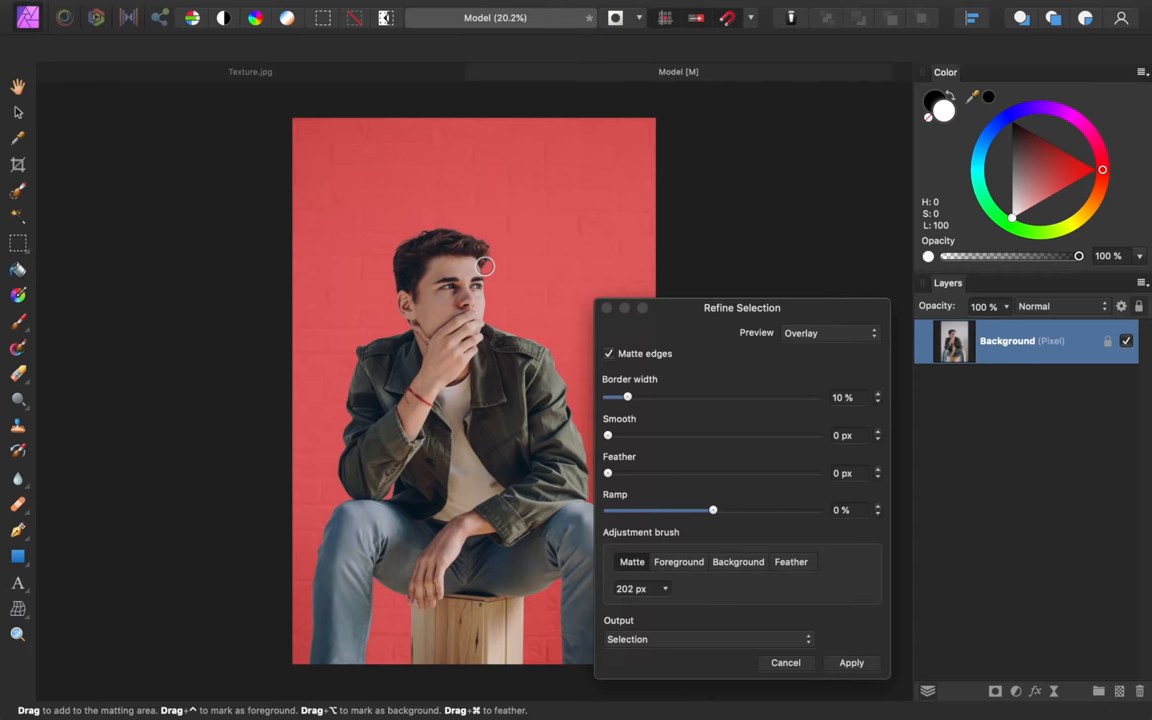
click(852, 664)
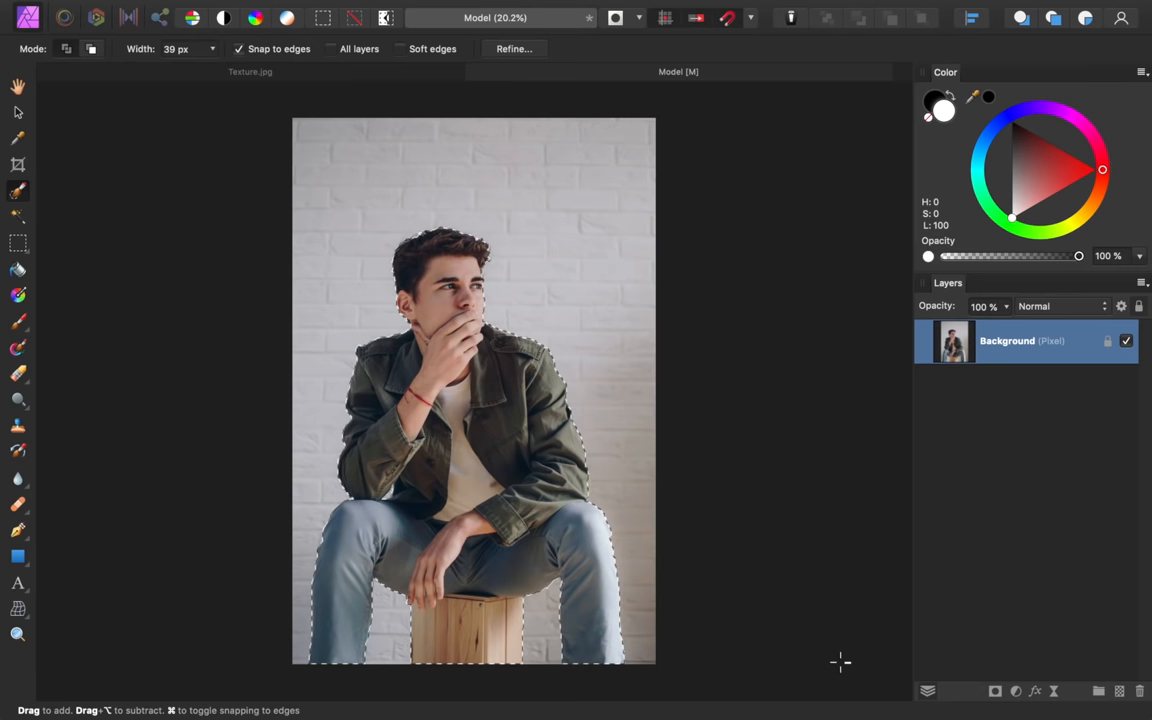
click(992, 688)
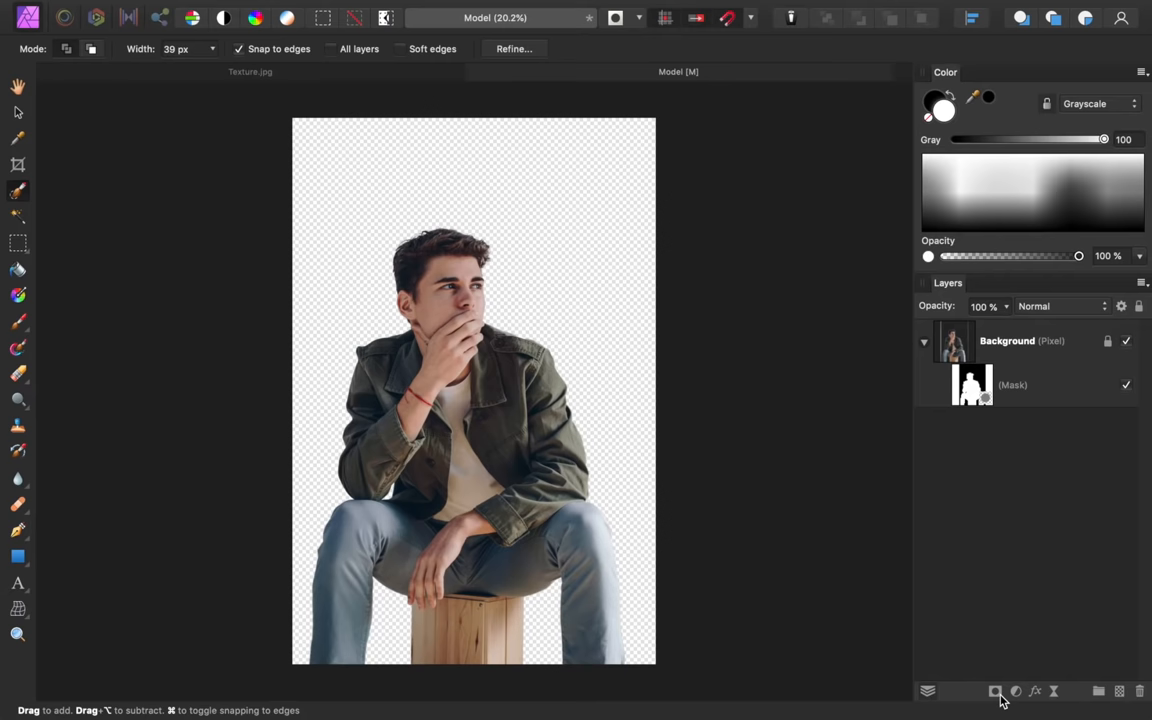
Crop outward to a wide landscape canvas with empty space around the man and apply it
click(18, 164)
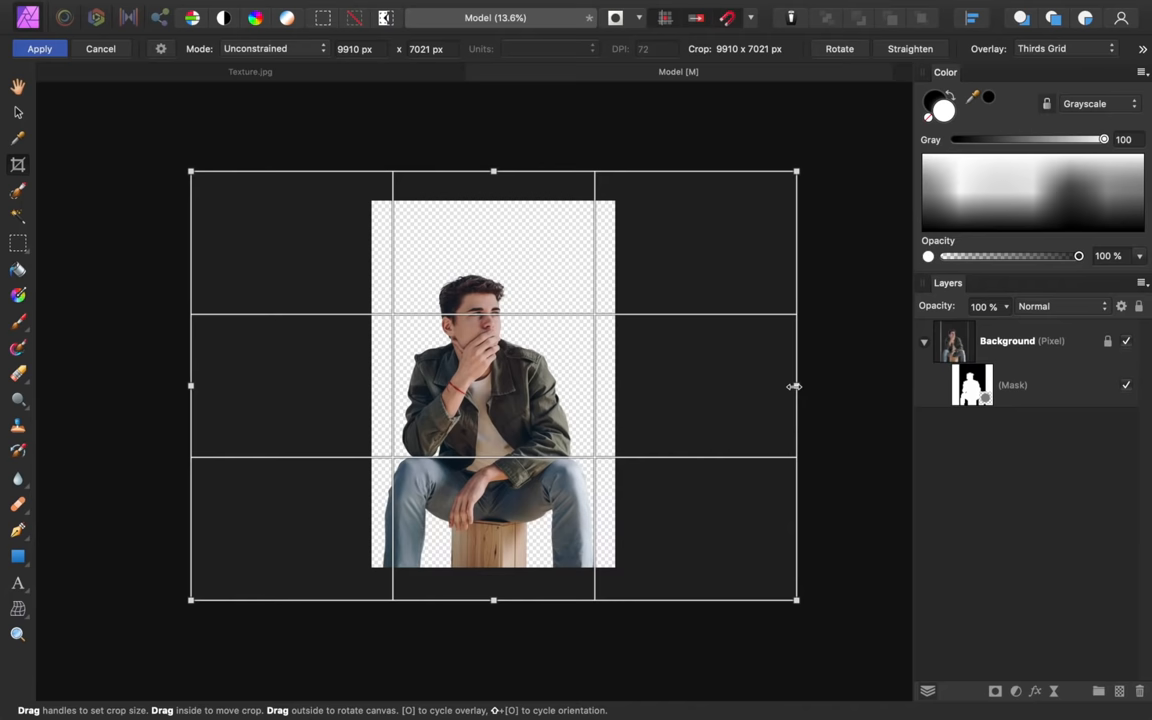
click(38, 48)
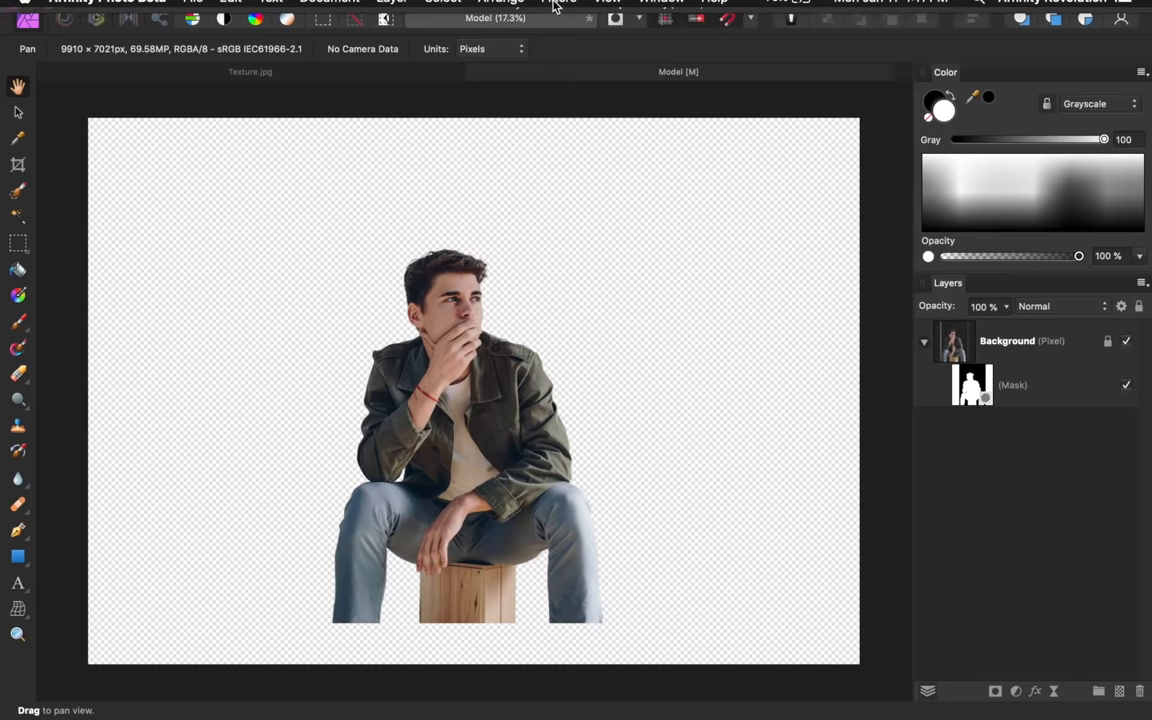
Add a new fill layer via Layer > New Fill Layer as a solid backdrop
click(408, 10)
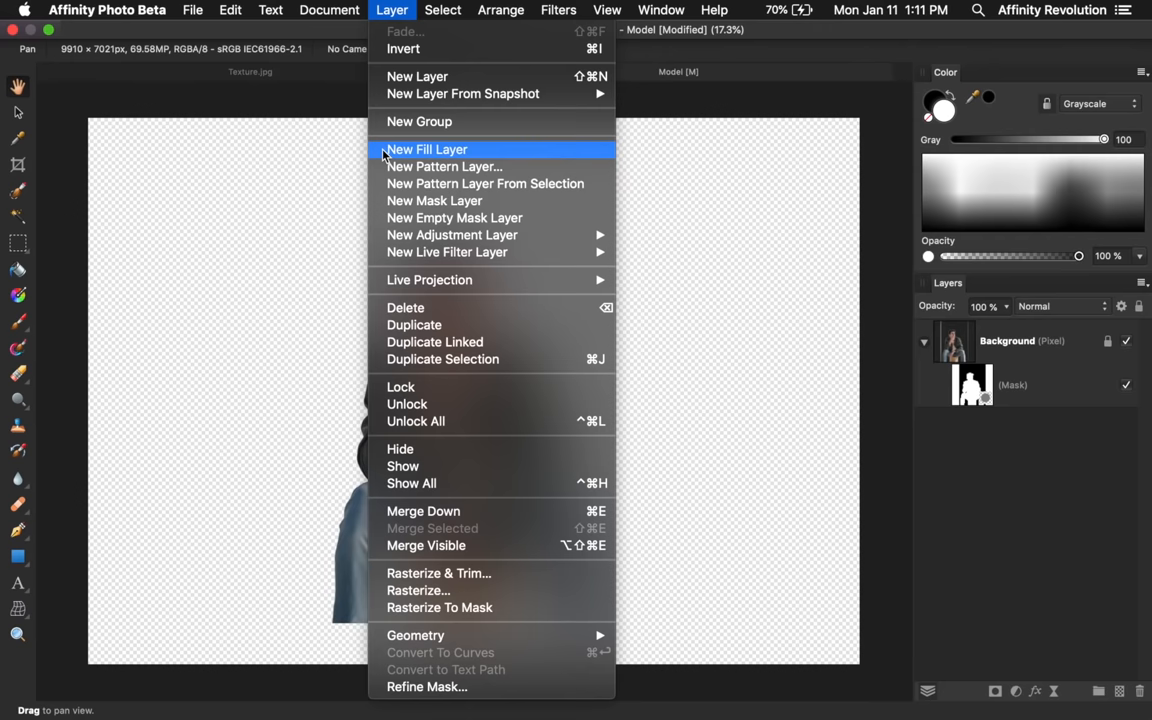
click(426, 148)
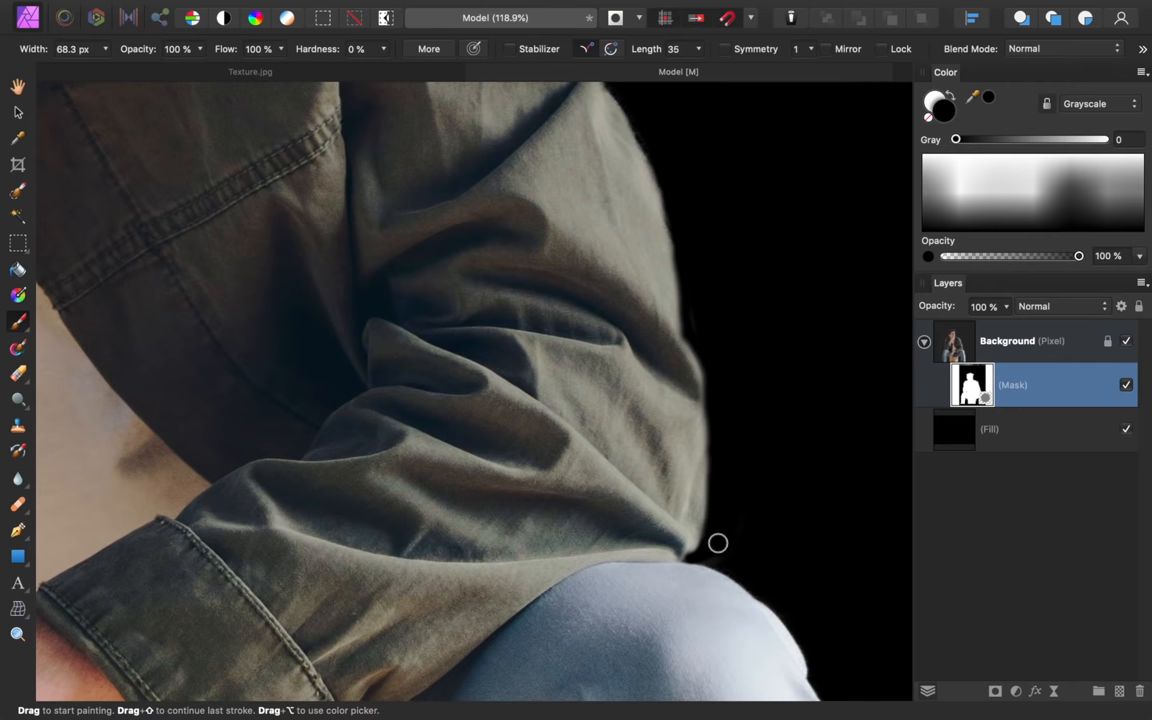
Zoom to fit so the cleaned-up figure shows fully against the black backdrop
key(cmd+0)
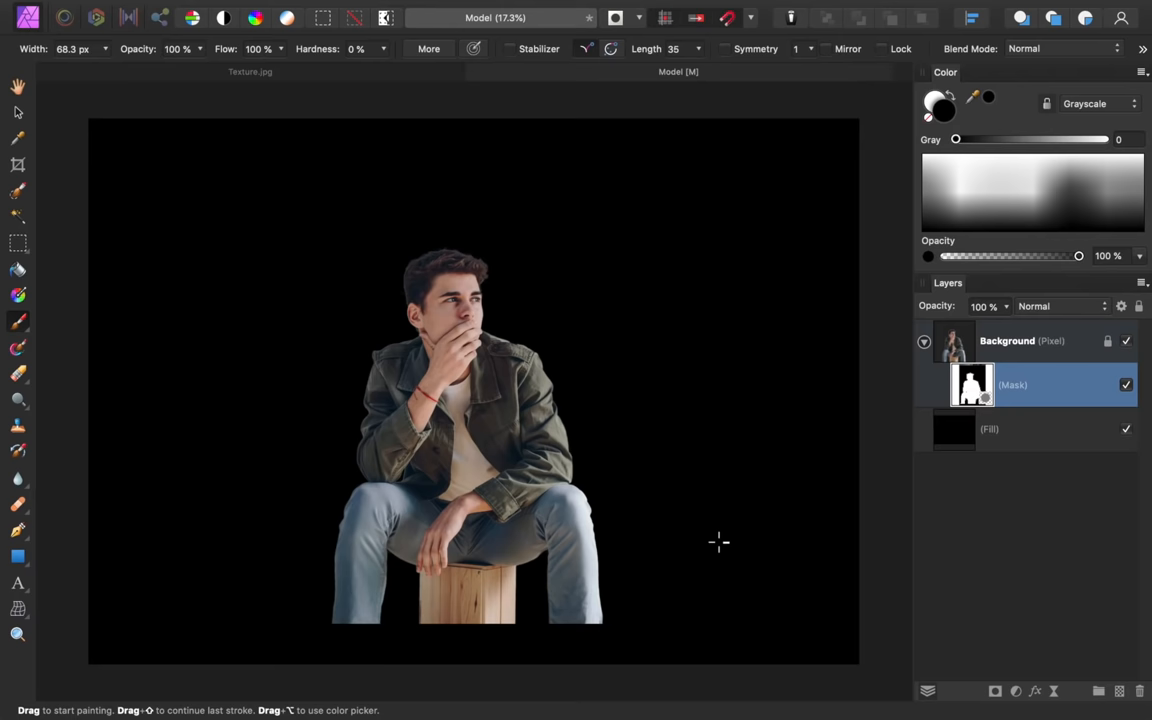
Choose the Polygon Tool from the shape flyout to draw a three-sided shape
click(18, 556)
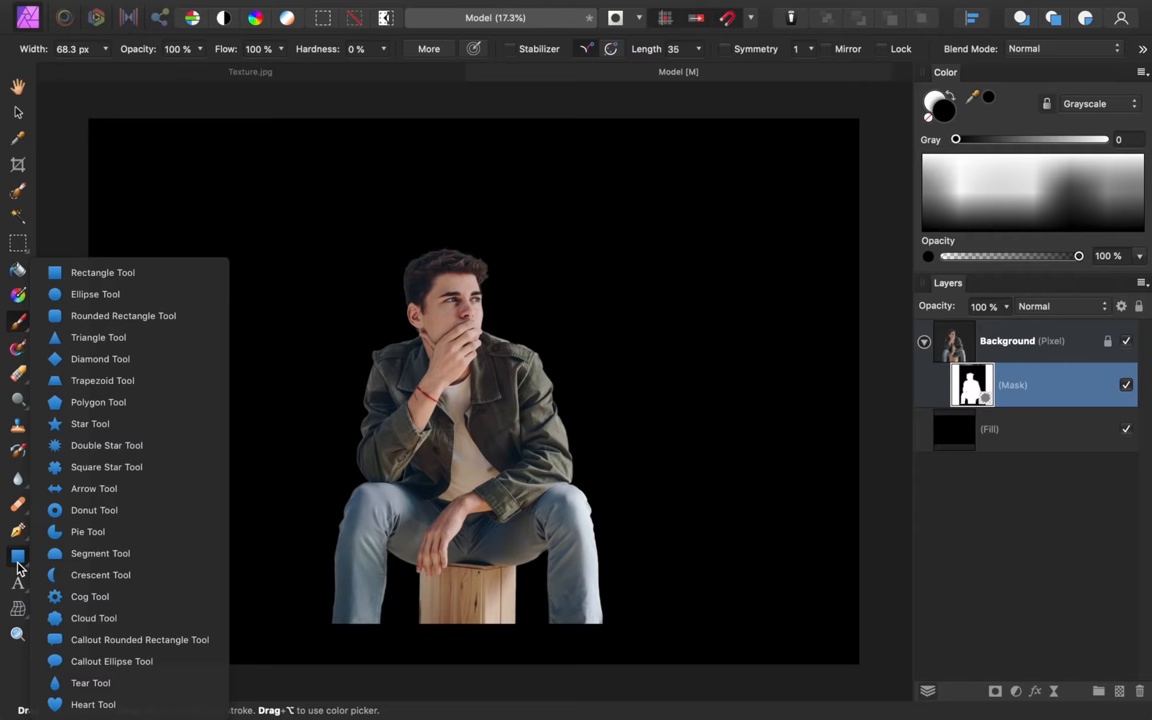
click(96, 402)
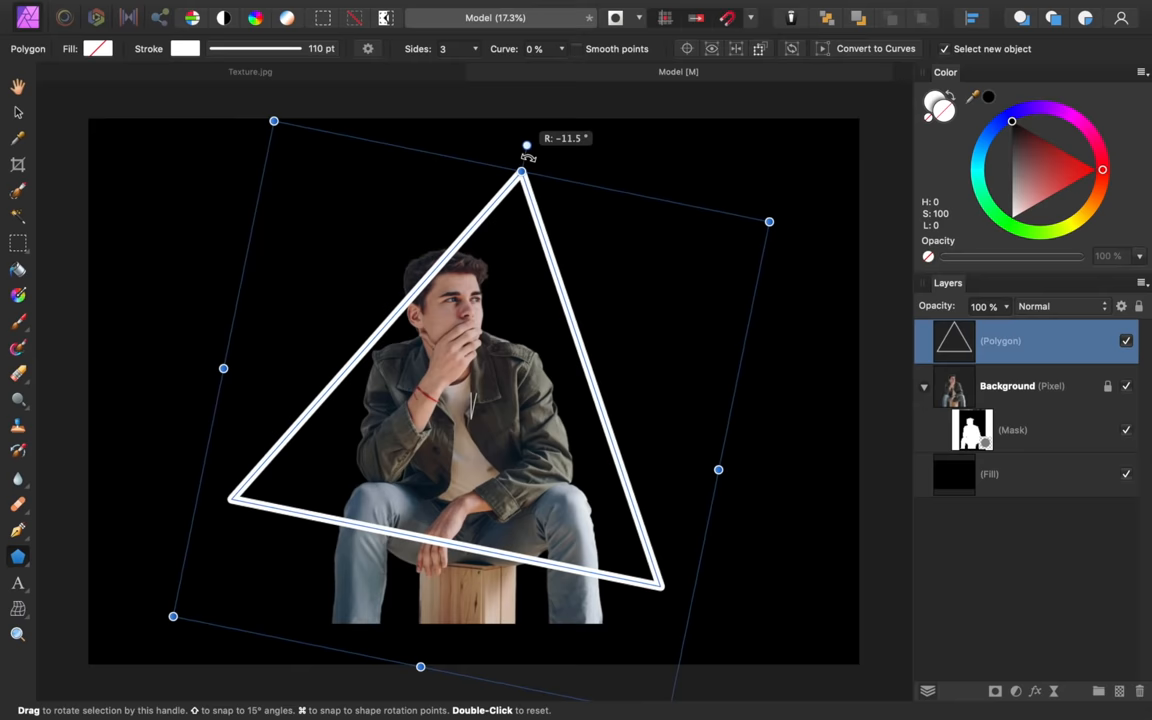
Rotate the triangle to point downward, centre it over the man, and add a mask to the model layer
drag(528, 146, 650, 598)
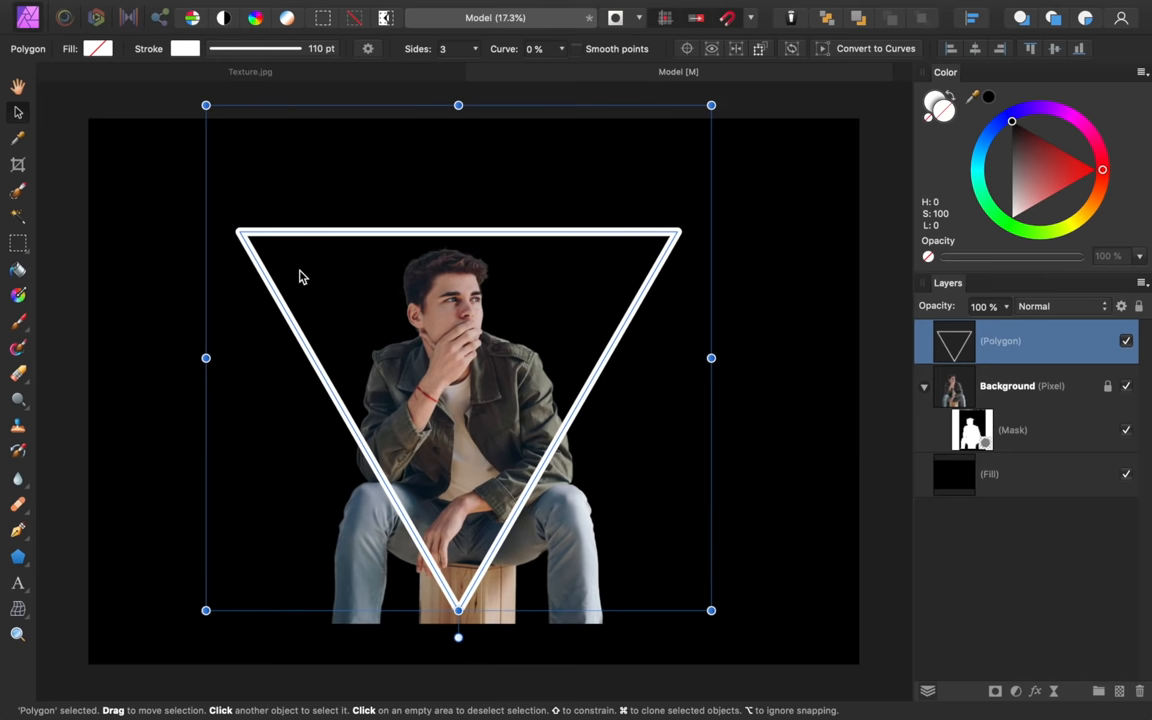
drag(304, 276, 418, 440)
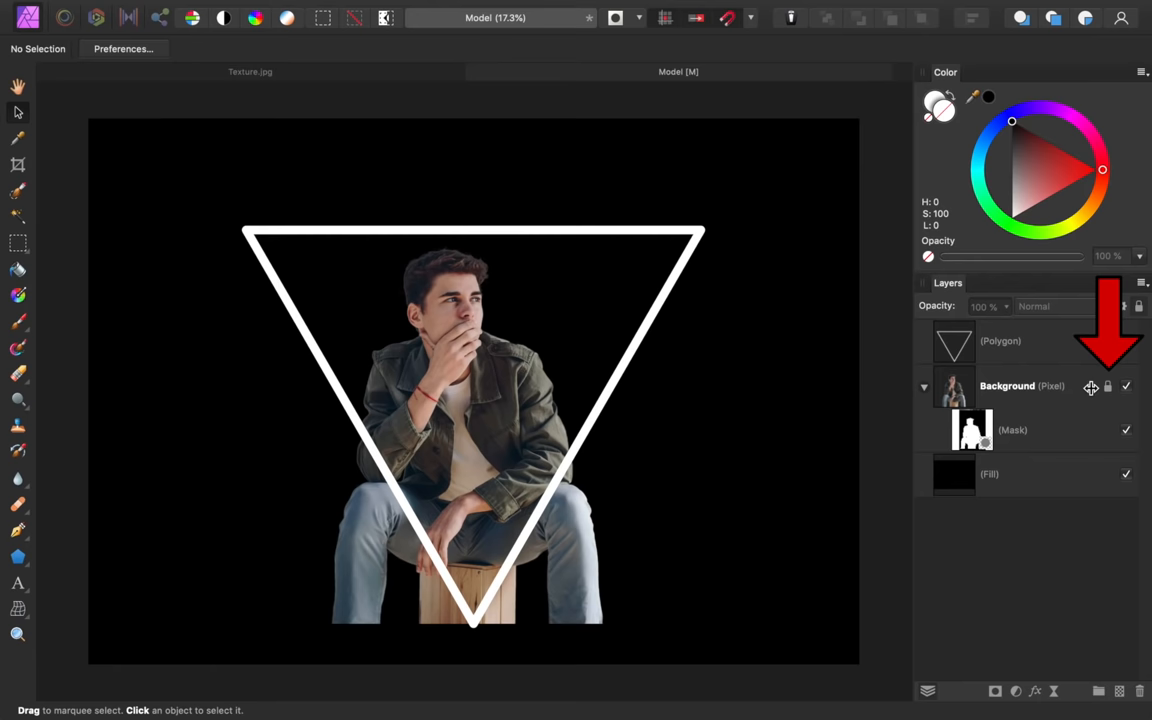
click(1012, 386)
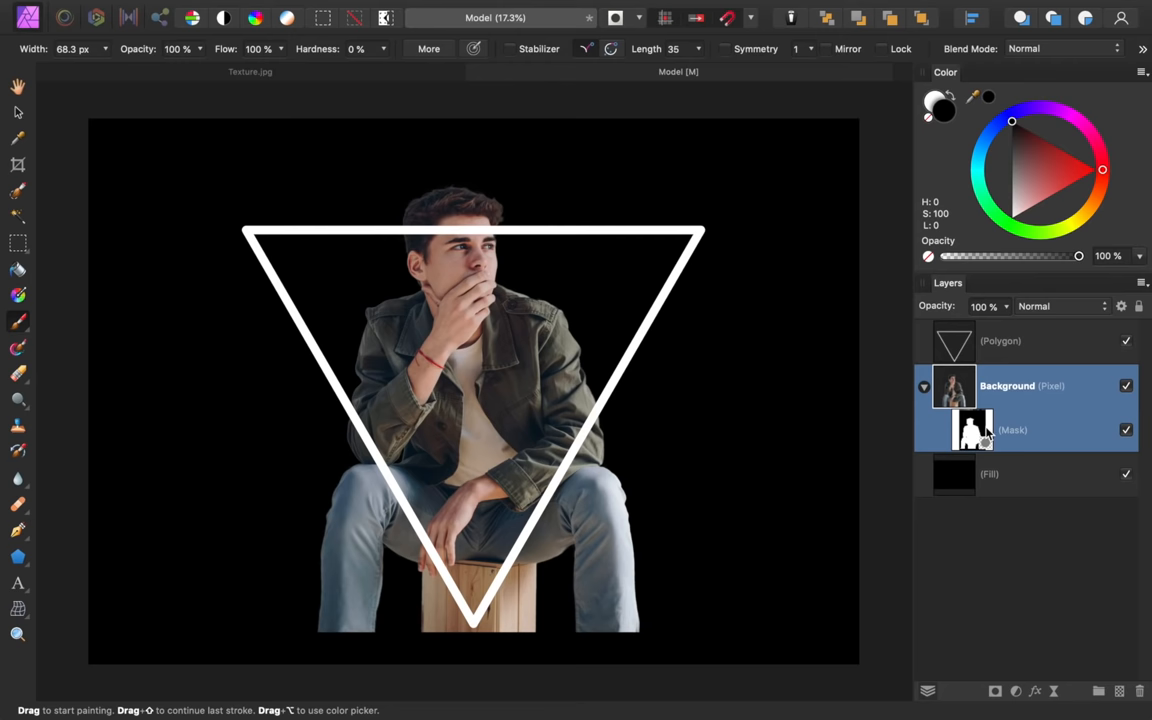
Paint black on the model's mask to hide the legs and stool below the triangle's lower sides
click(956, 430)
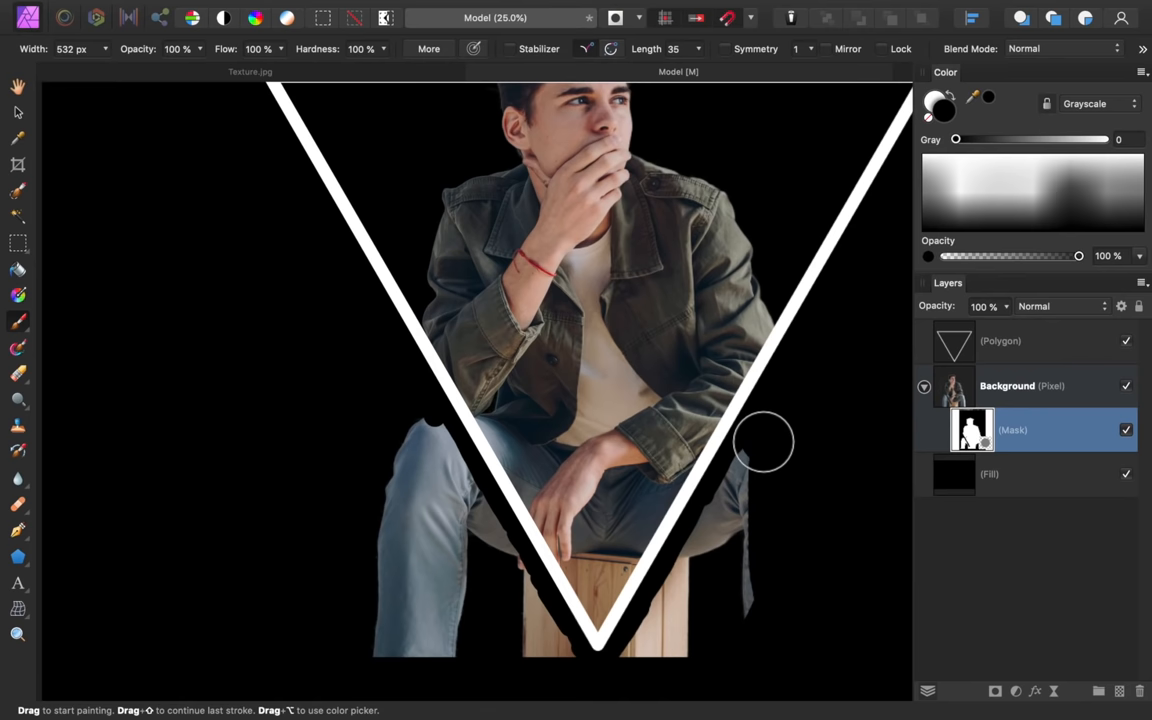
key(cmd+0)
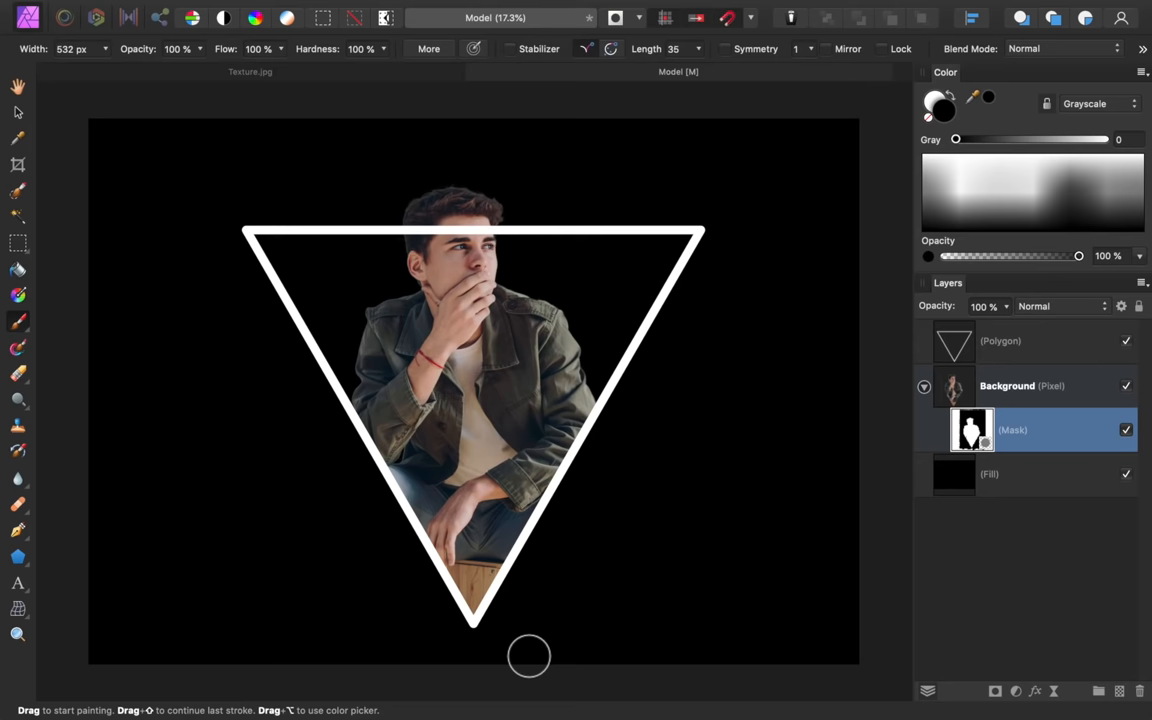
click(952, 386)
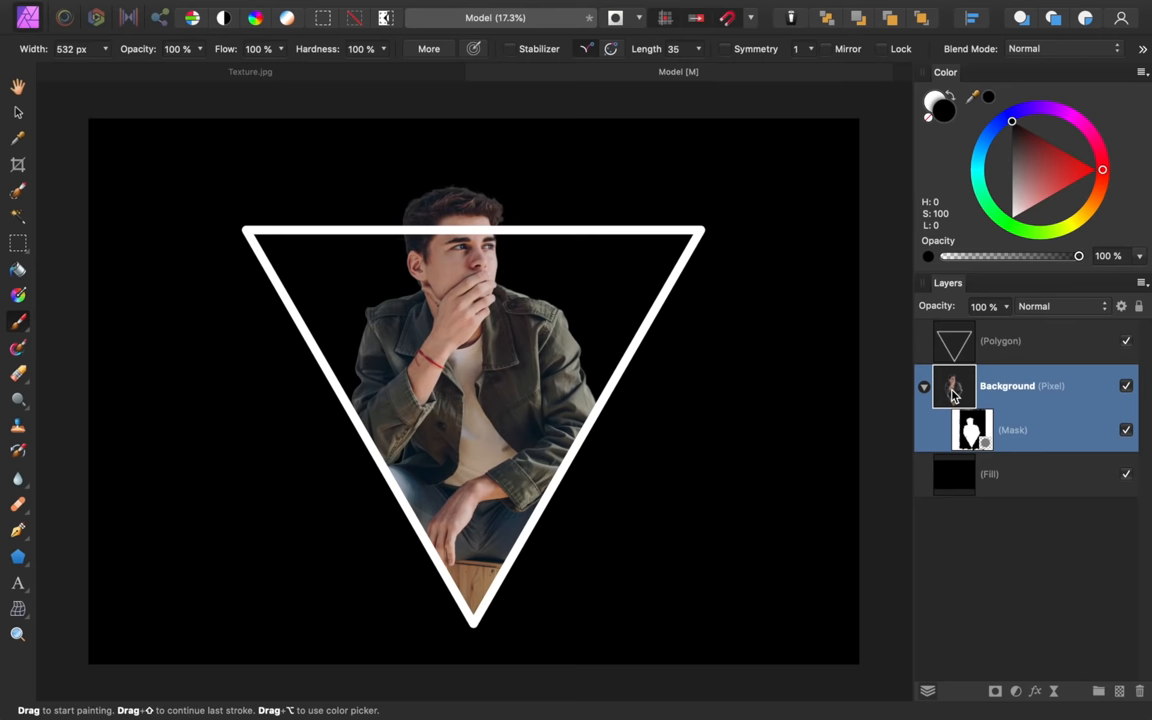
Duplicate the masked model layer with Cmd+J for placing above the triangle outline
key(cmd+j)
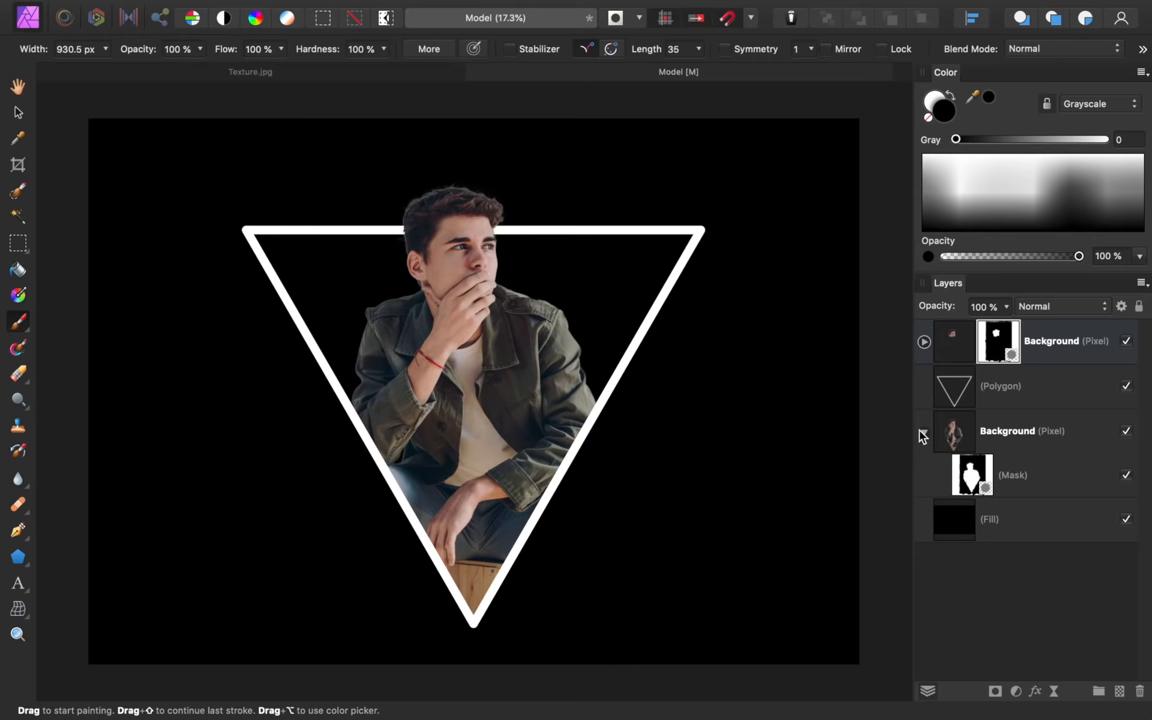
Select the triangle outline layer to duplicate it and edit its stroke gradient
click(1000, 386)
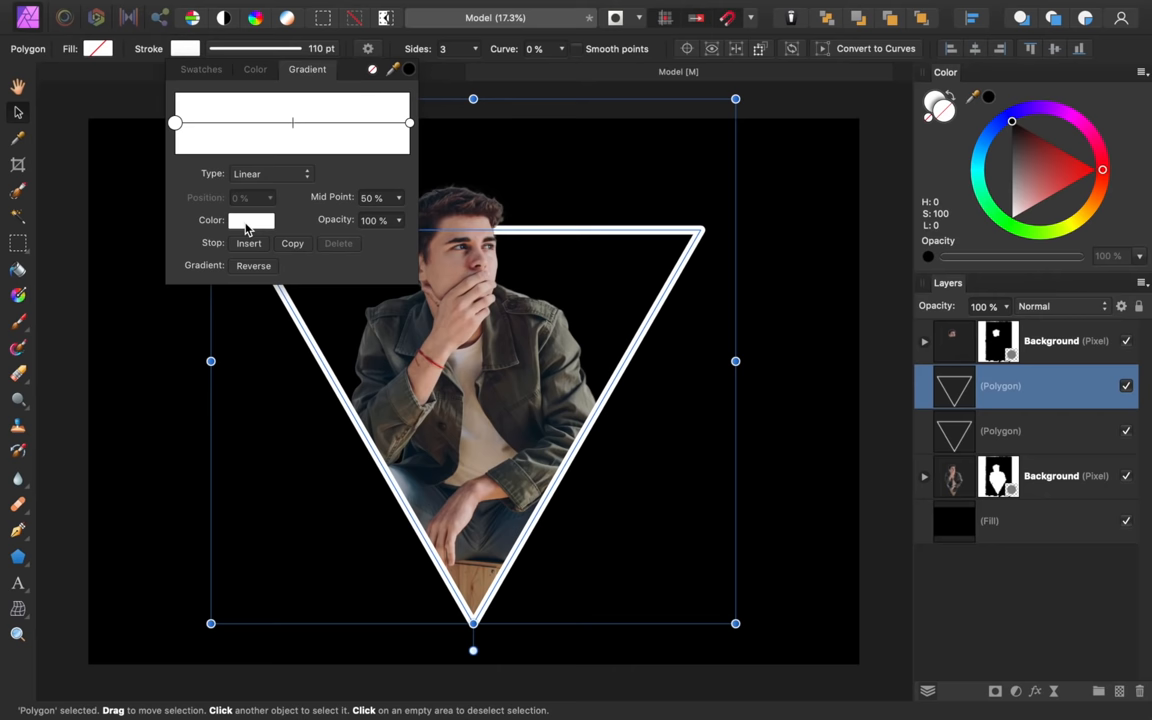
Recolour the first gradient stop of the triangle's stroke to red on the HSL wheel
click(252, 220)
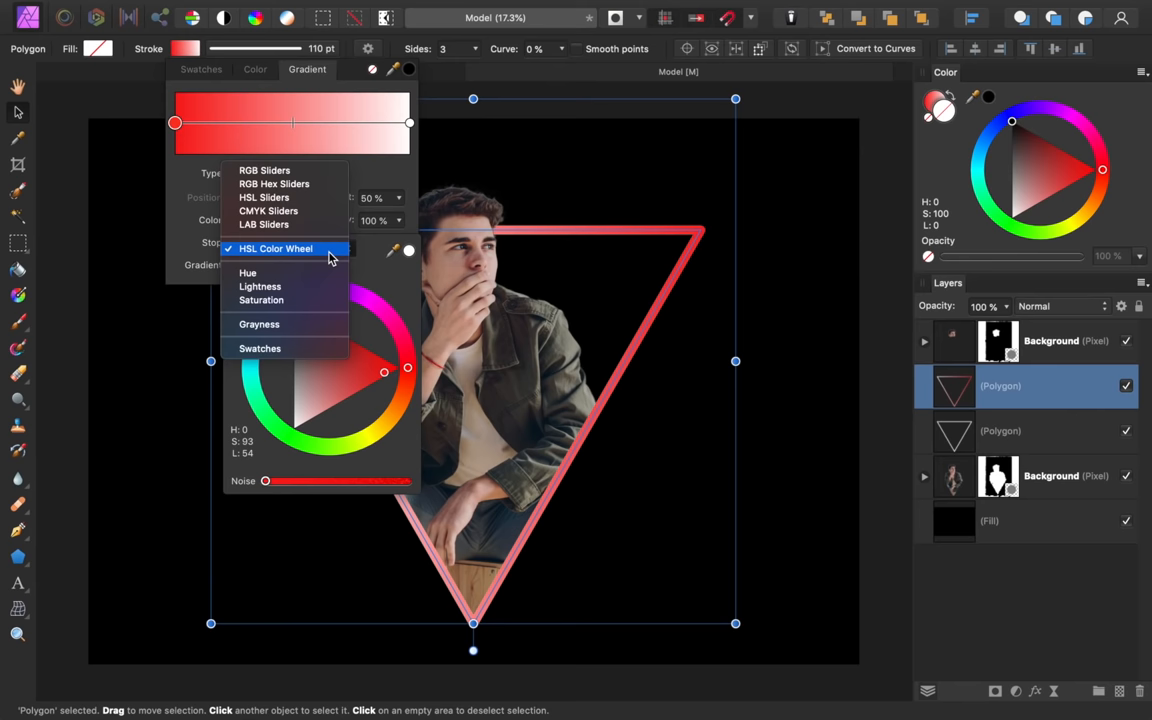
click(264, 170)
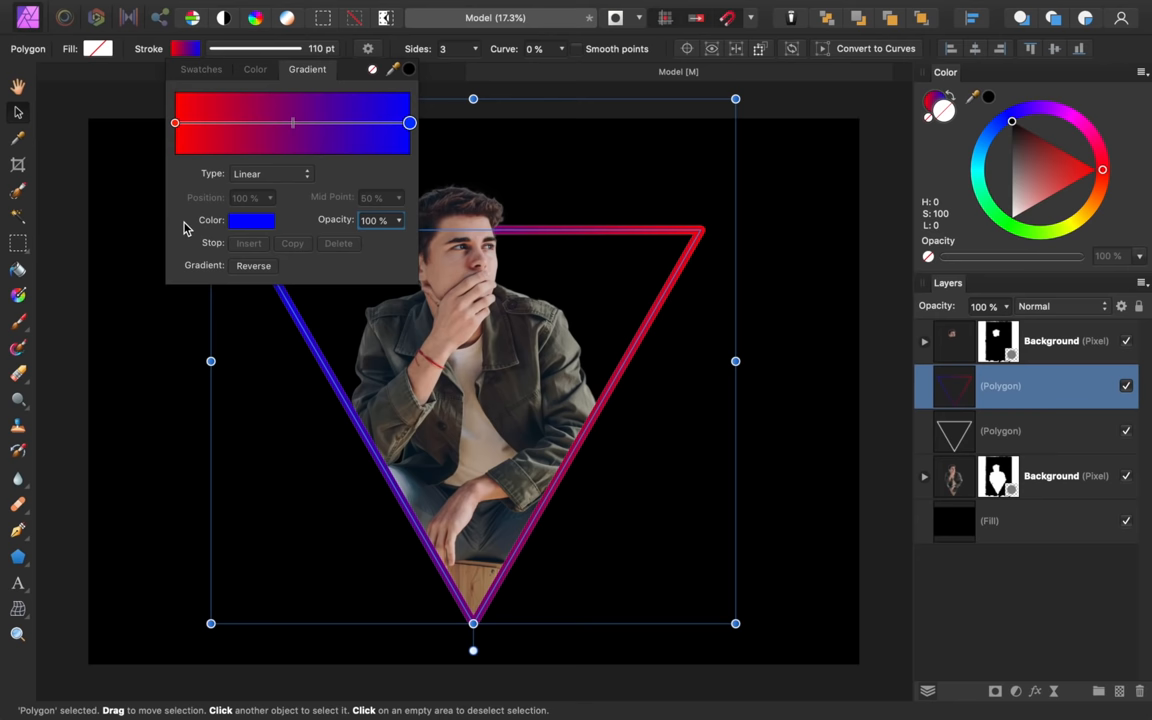
Select the blue end and slide the red stop to about 74% so left is red, right blue
click(252, 264)
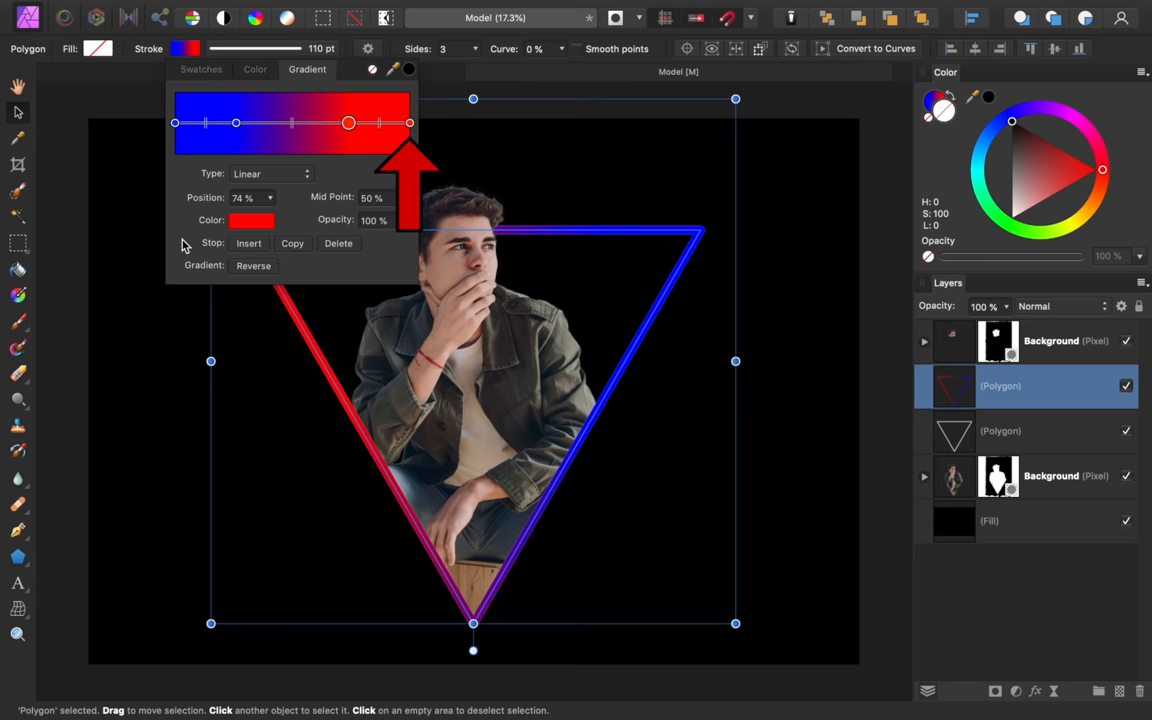
drag(348, 122, 268, 122)
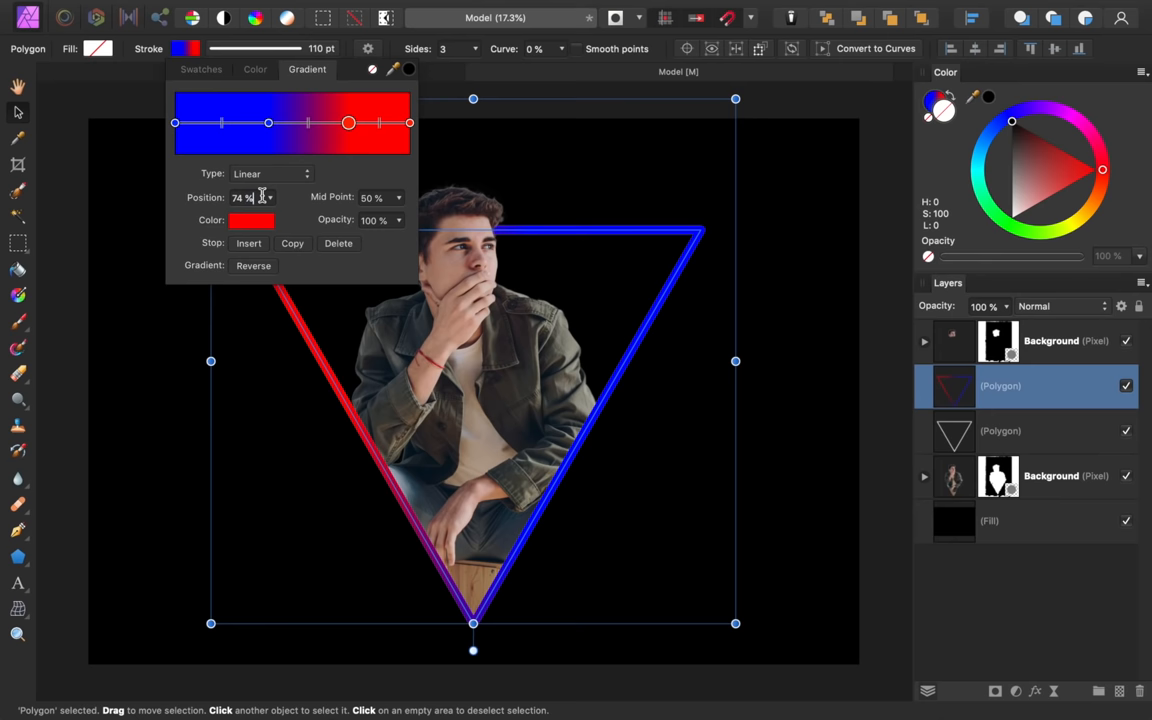
drag(348, 124, 316, 124)
text(150)
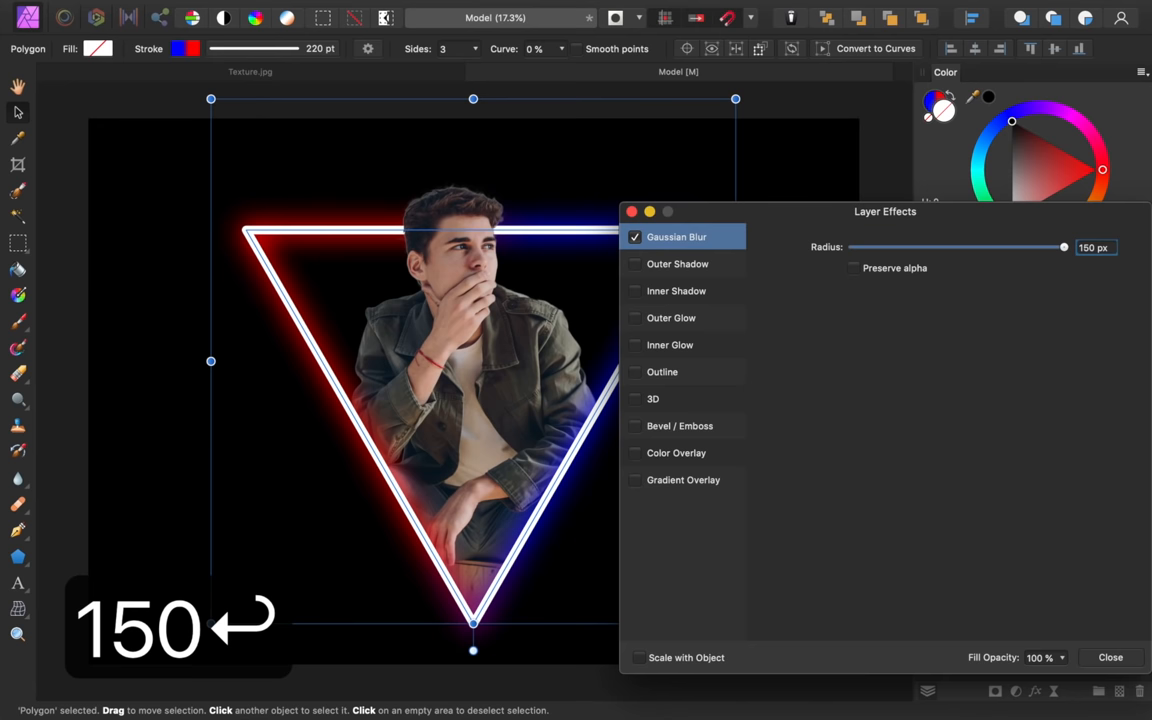
Apply a 150 px Gaussian Blur layer effect to the 220 pt stroke for the neon glow
click(1110, 656)
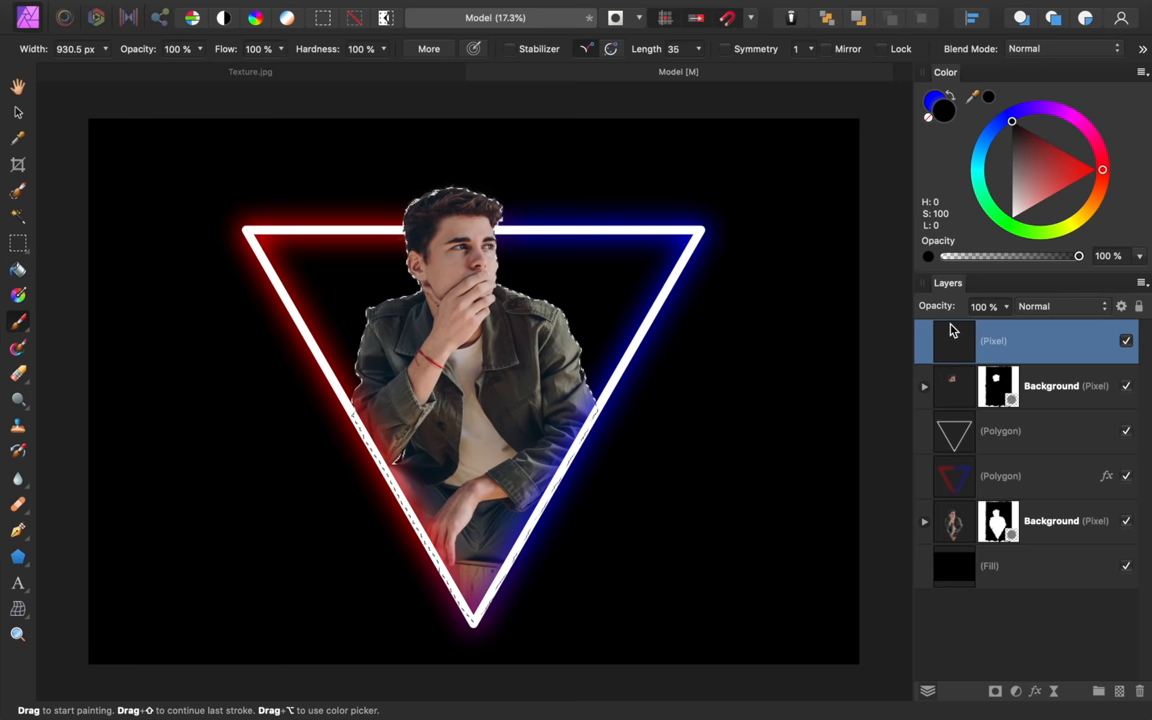
Paint red and blue over the model with a 1500 px brush, then deselect with Cmd+D
text(0)
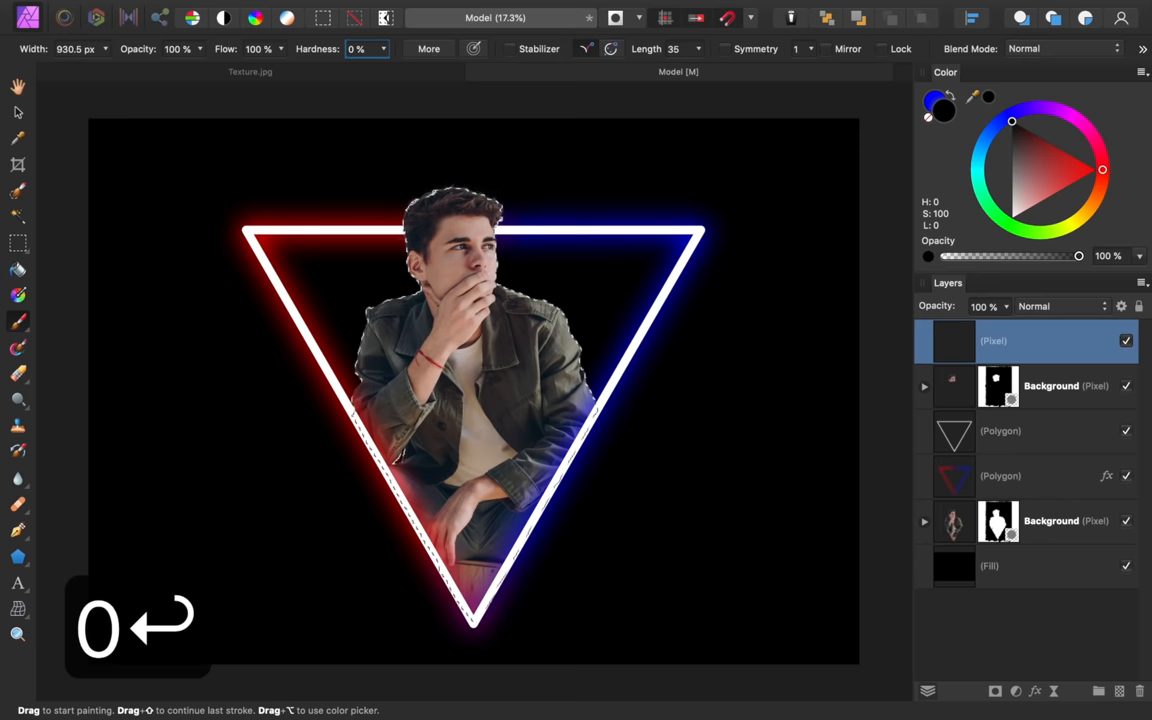
text(1500)
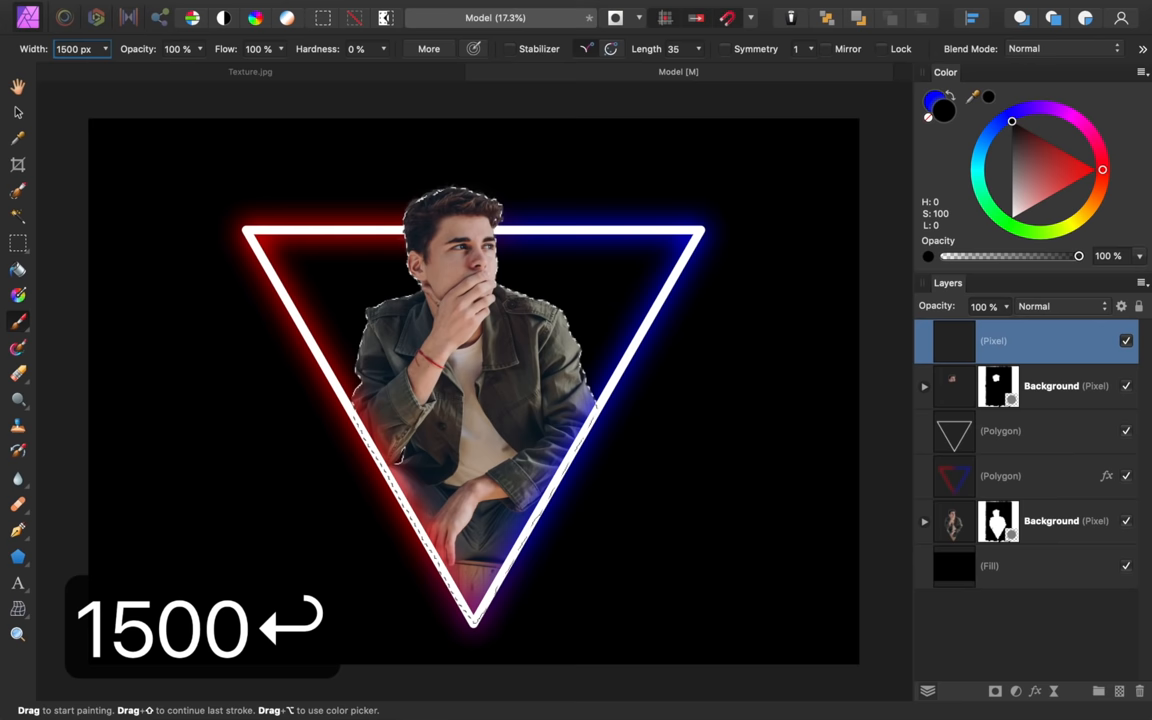
click(1140, 72)
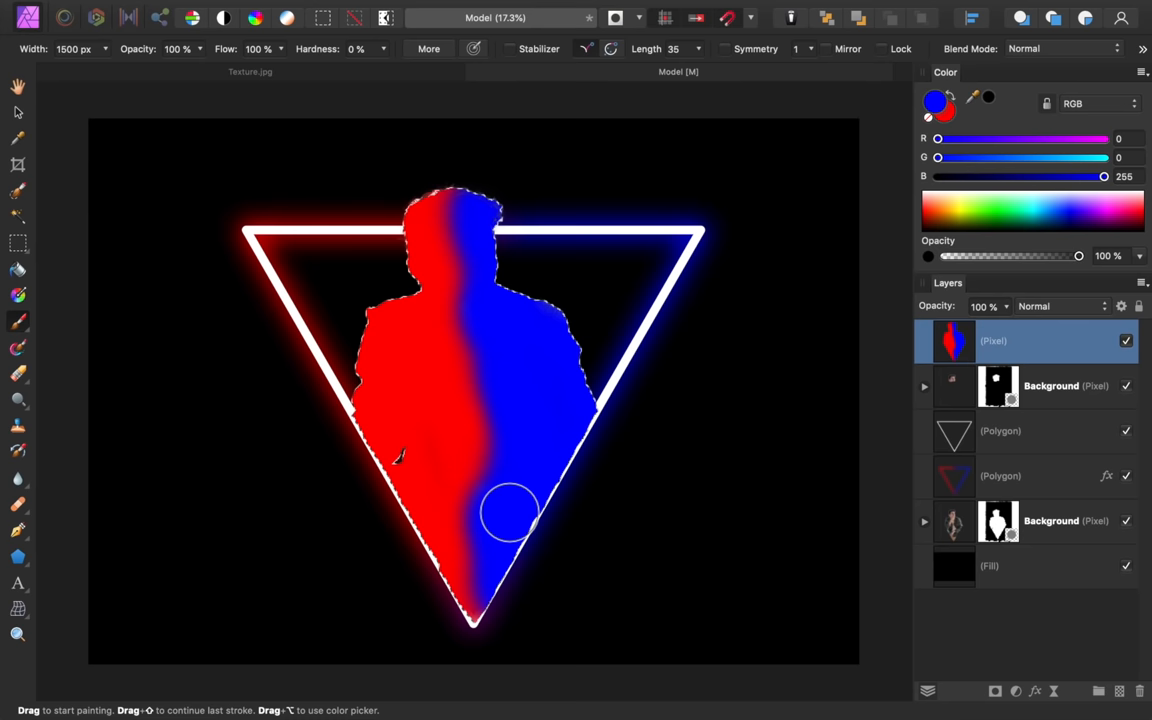
key(cmd+d)
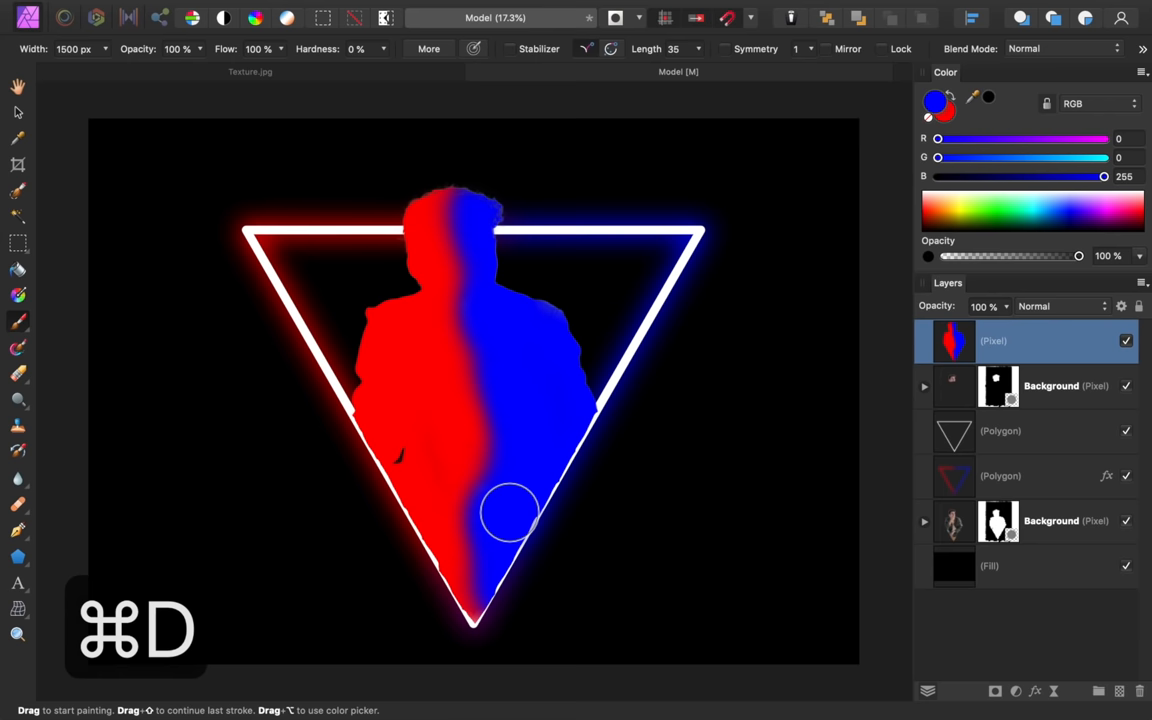
Set the red-blue colour layer's blend mode to Soft Light
click(1056, 306)
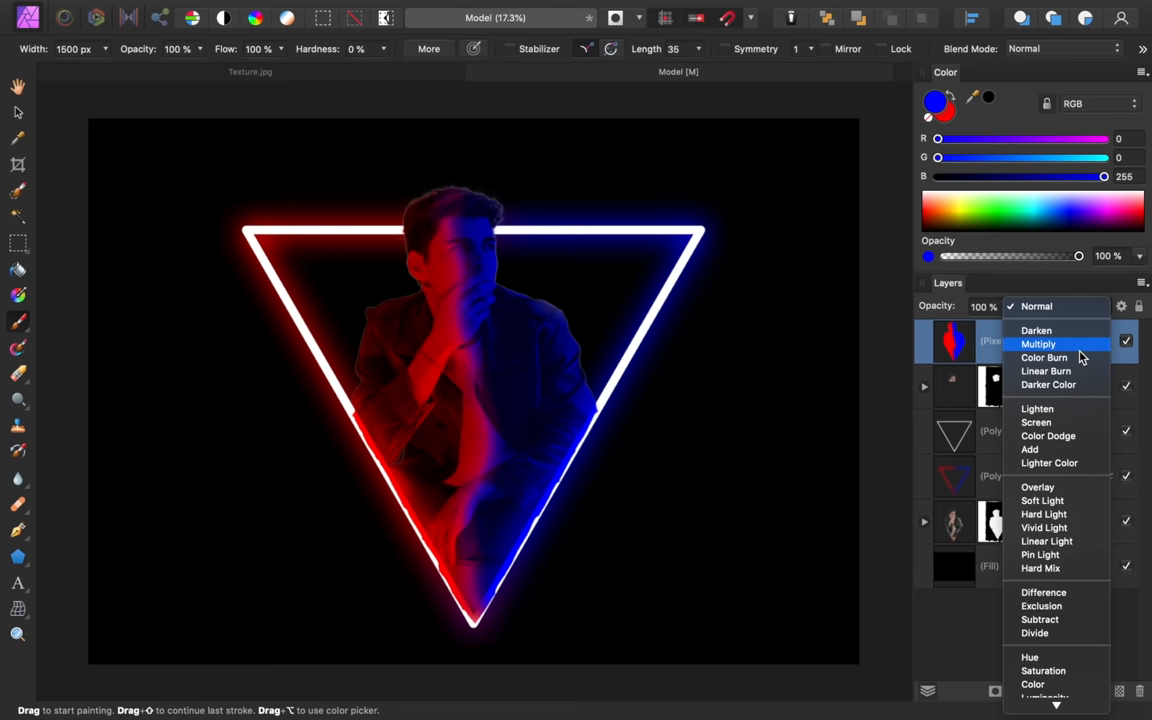
click(1042, 500)
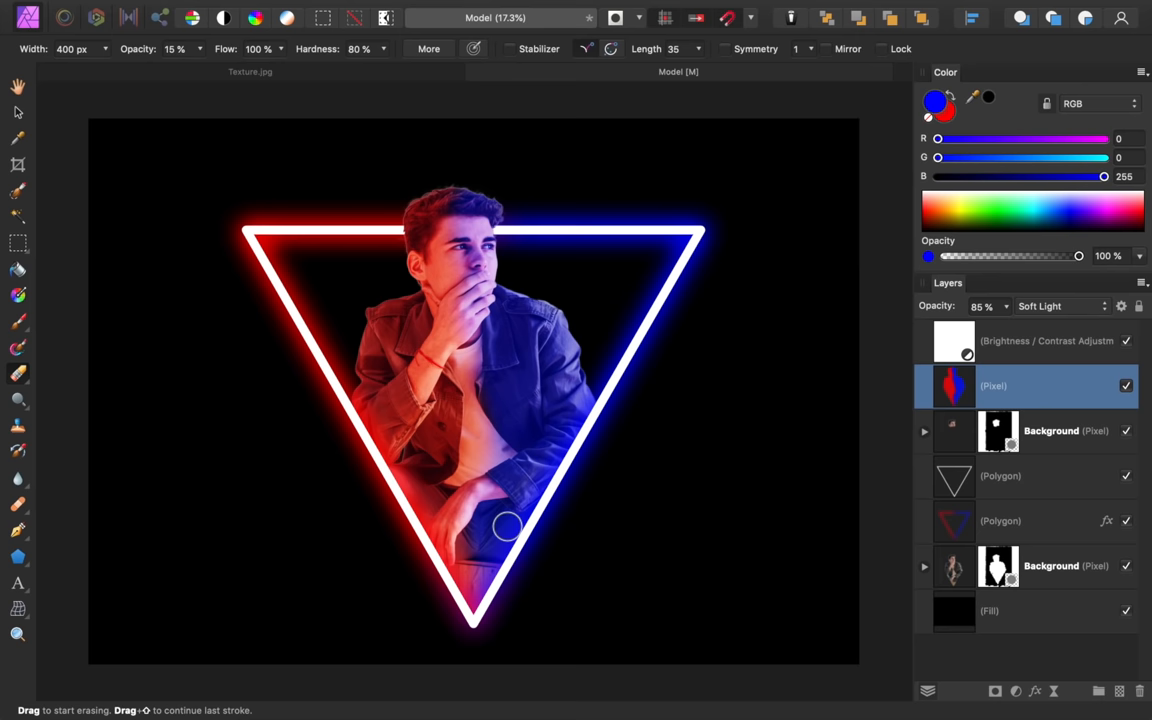
Switch to the Texture.jpg document with the grey scratched image
click(248, 74)
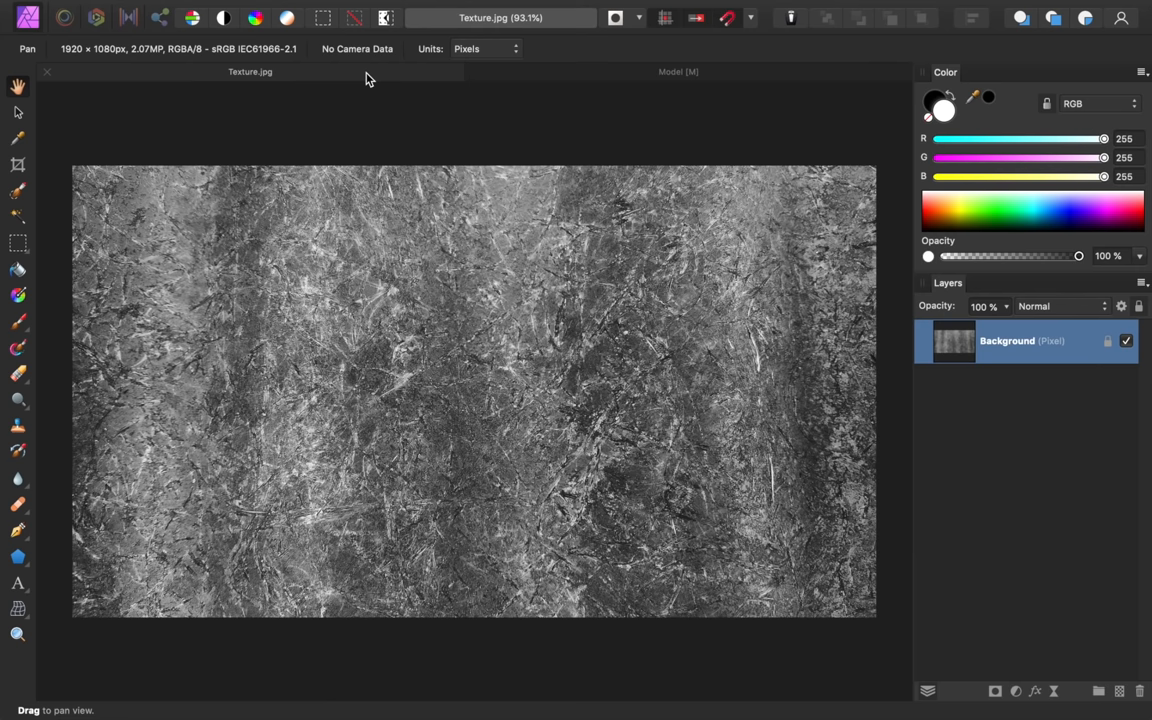
Copy the texture image with Cmd+C and return to the Model document
key(Cmd+c)
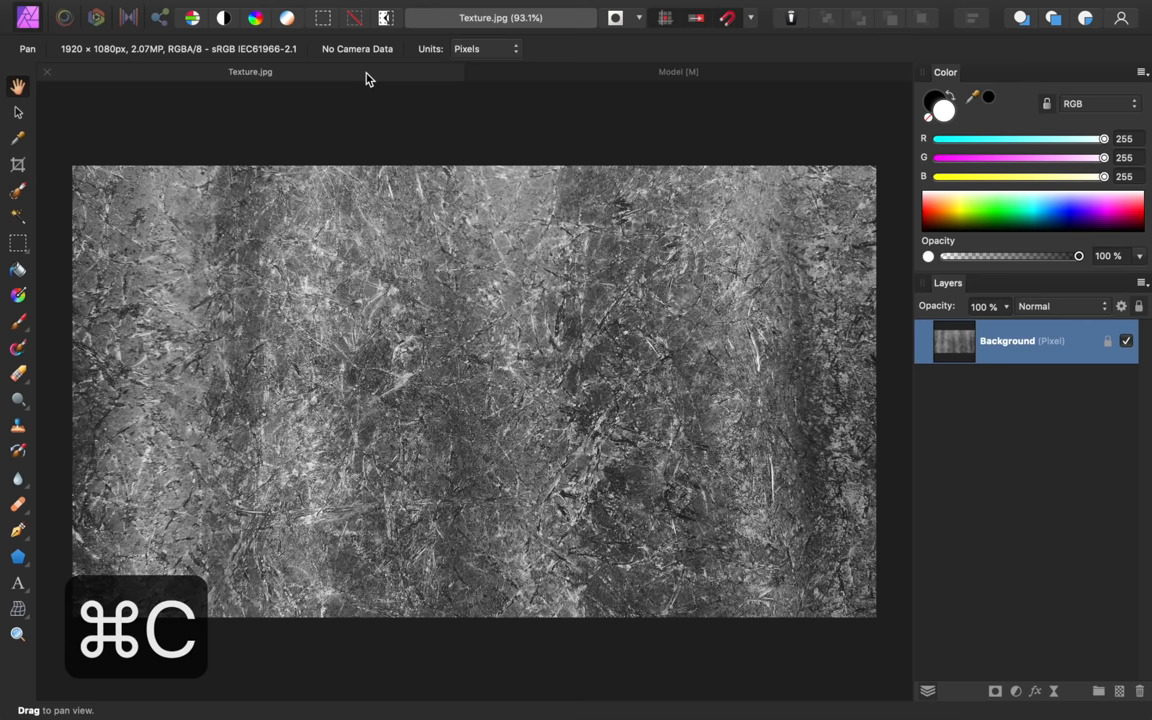
click(680, 72)
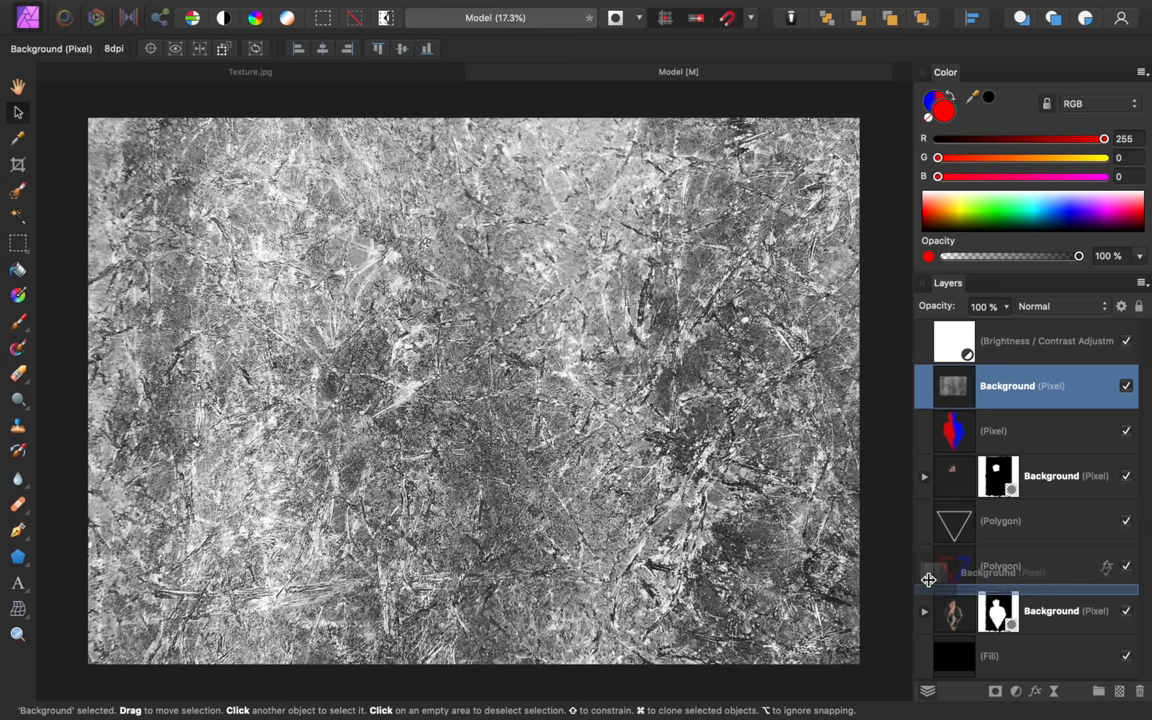
Move the pasted texture layer down to sit just above the black Fill layer
click(1060, 306)
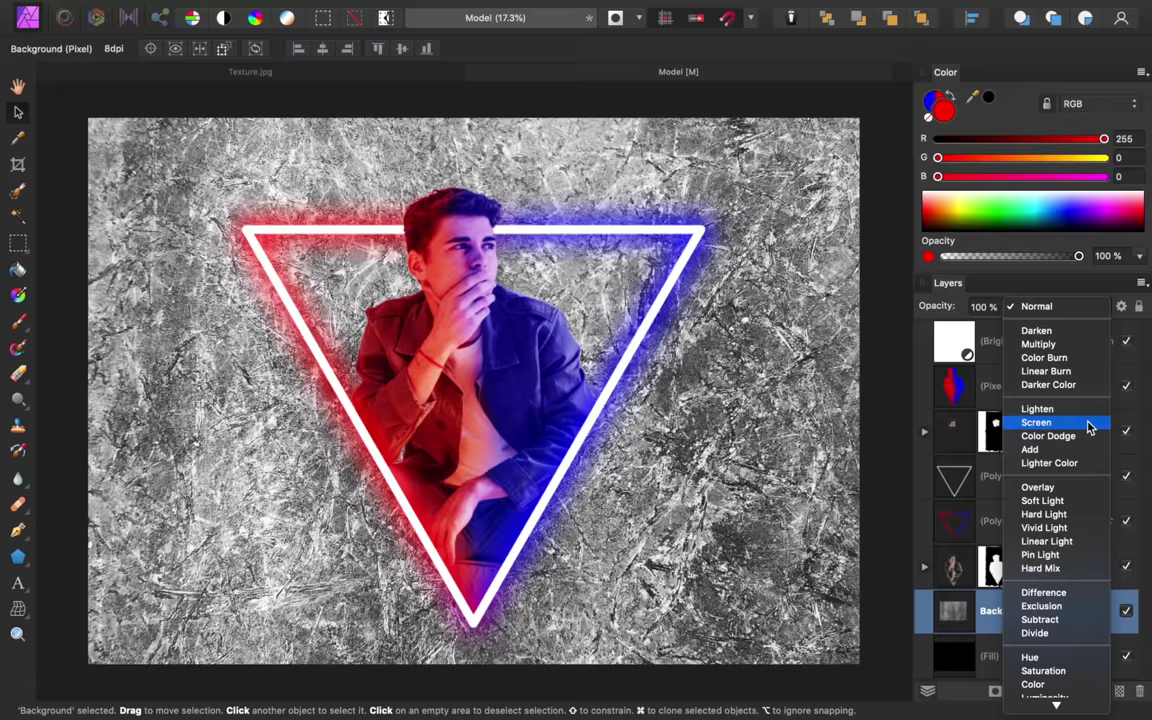
Blend the texture layer with Hard Light at 22% opacity
click(1044, 514)
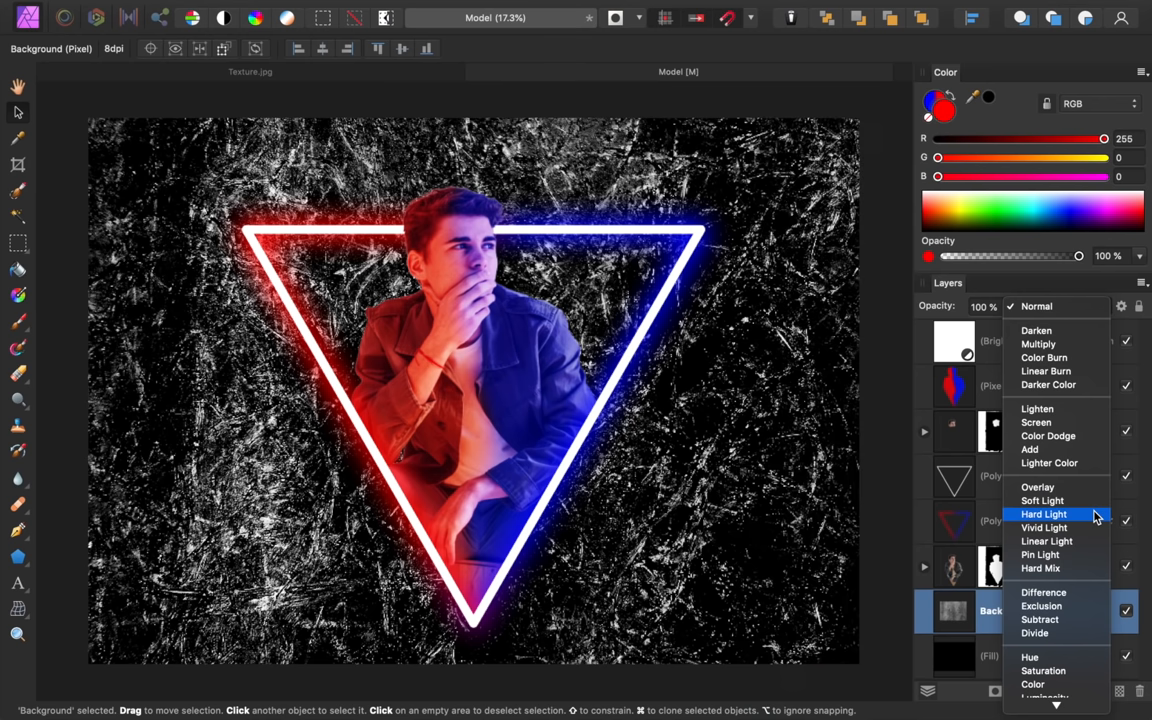
click(1044, 514)
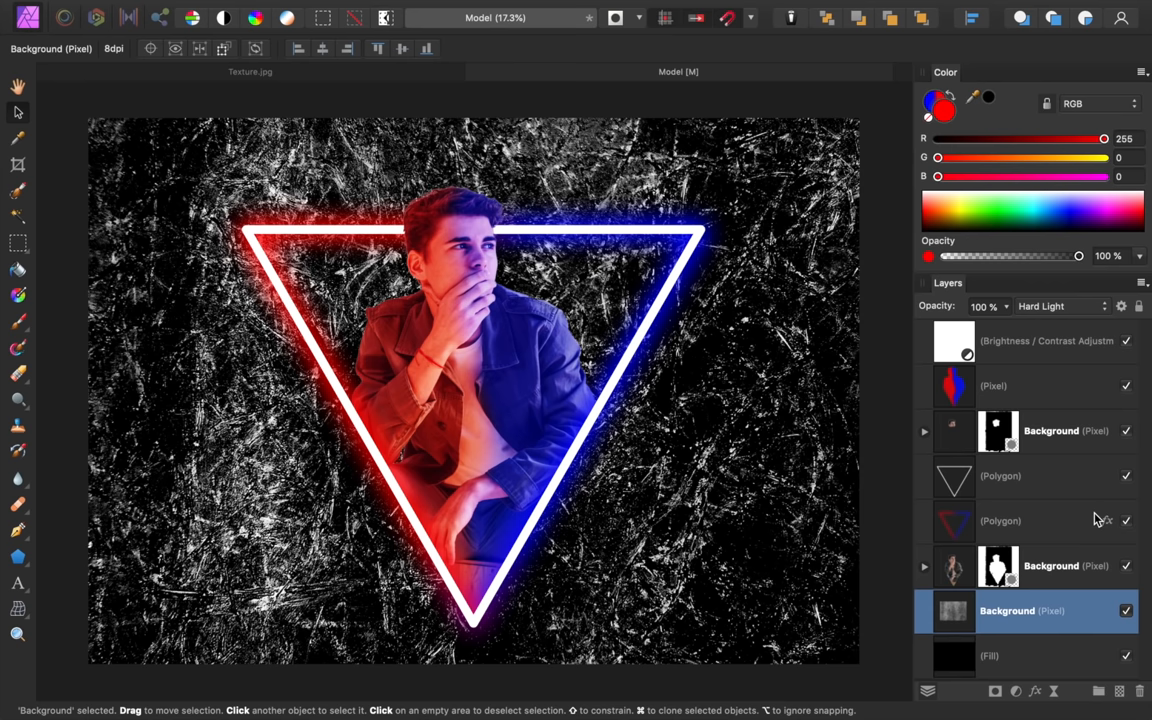
text(22 %)
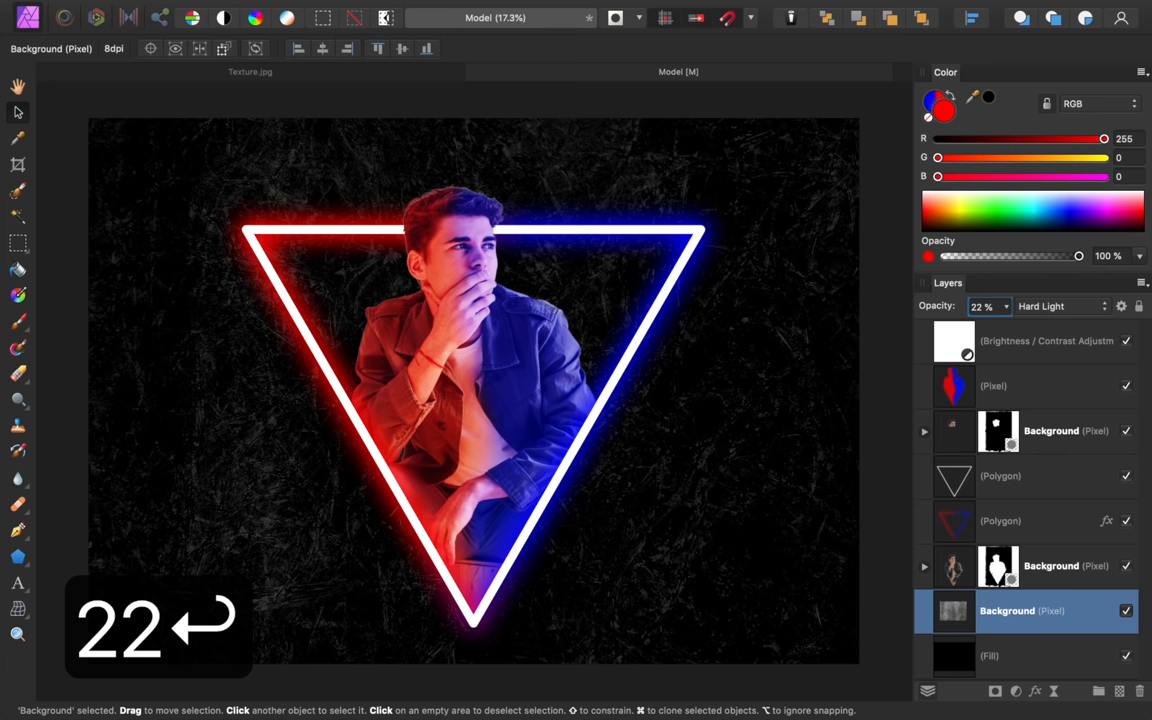